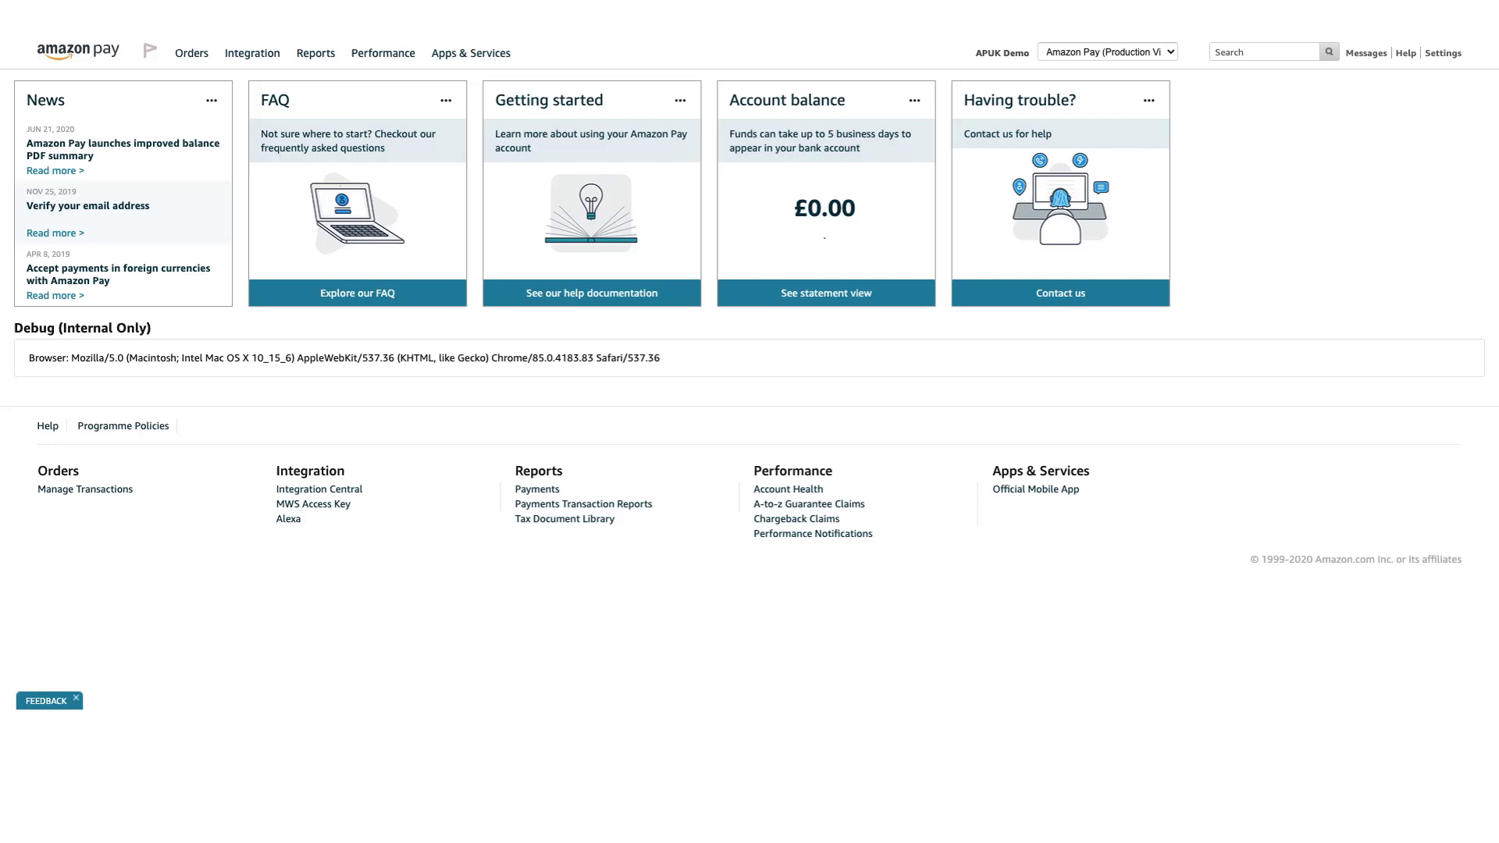
Show the available account views, with Production View – GBP currently active
click(1107, 50)
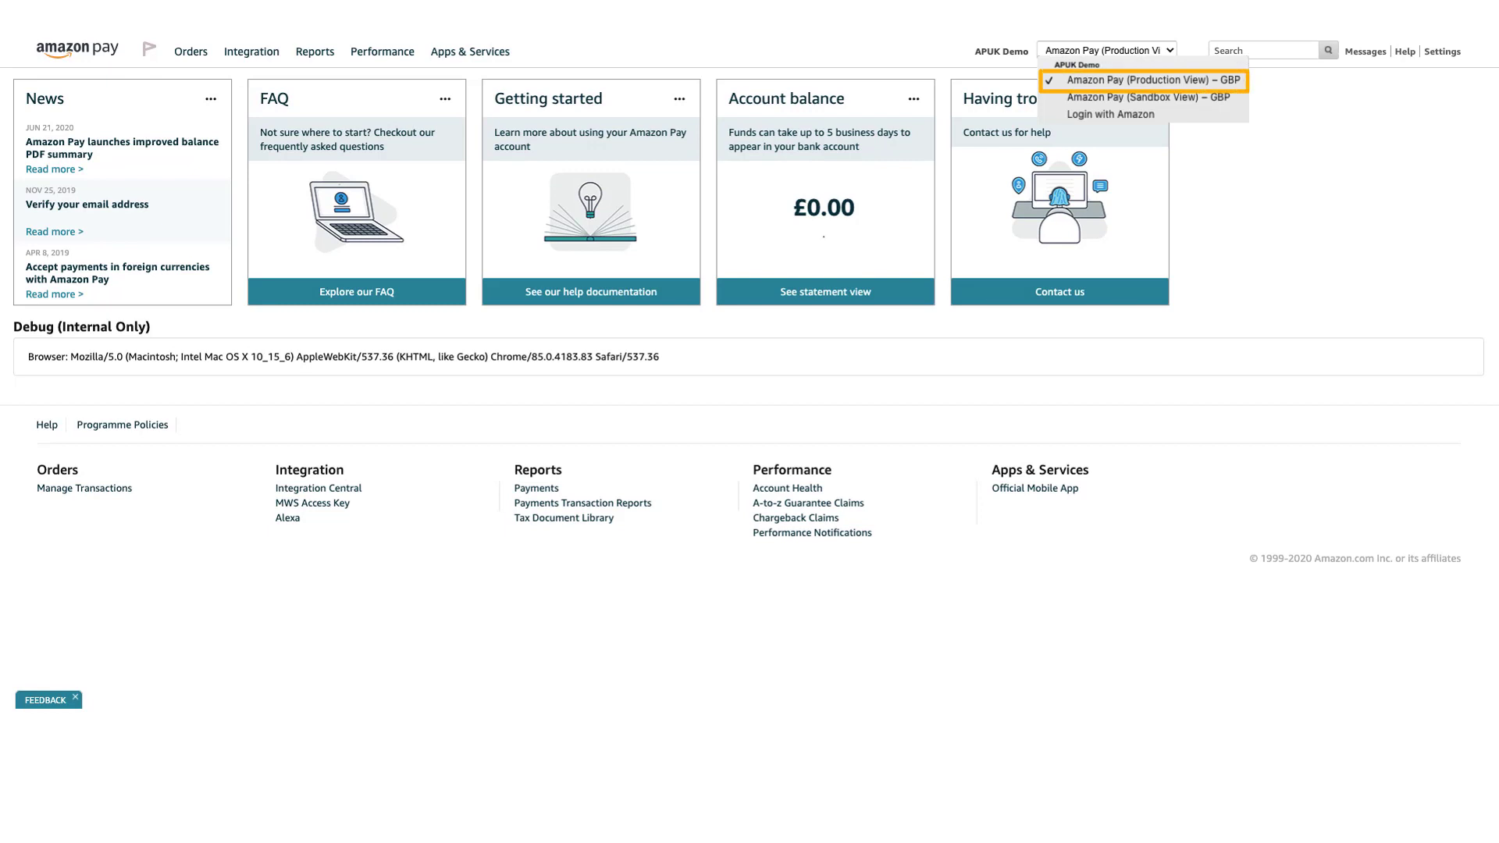
mouse_move(1154, 90)
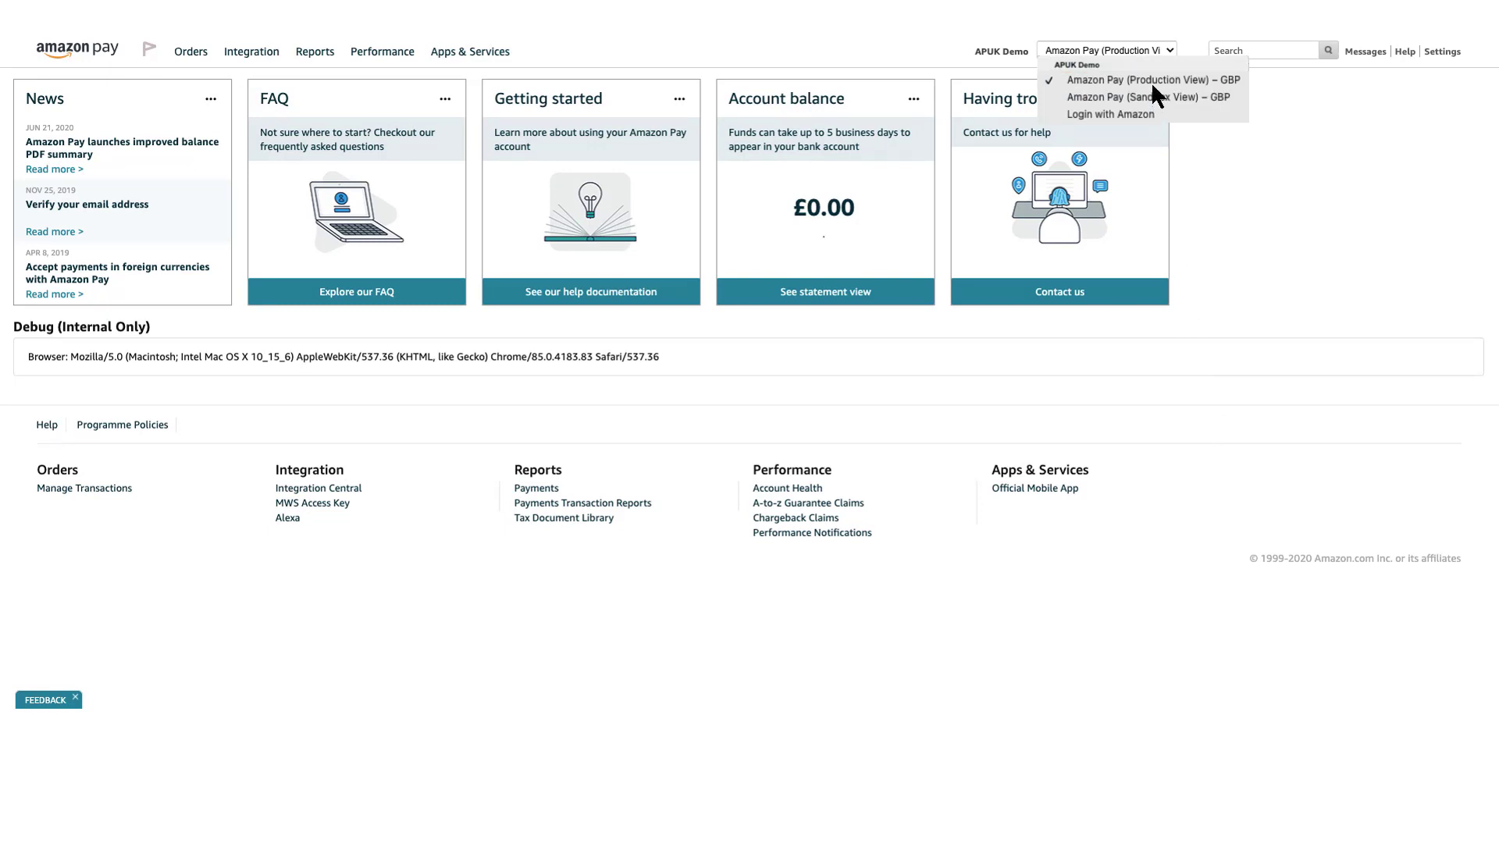
mouse_move(1157, 86)
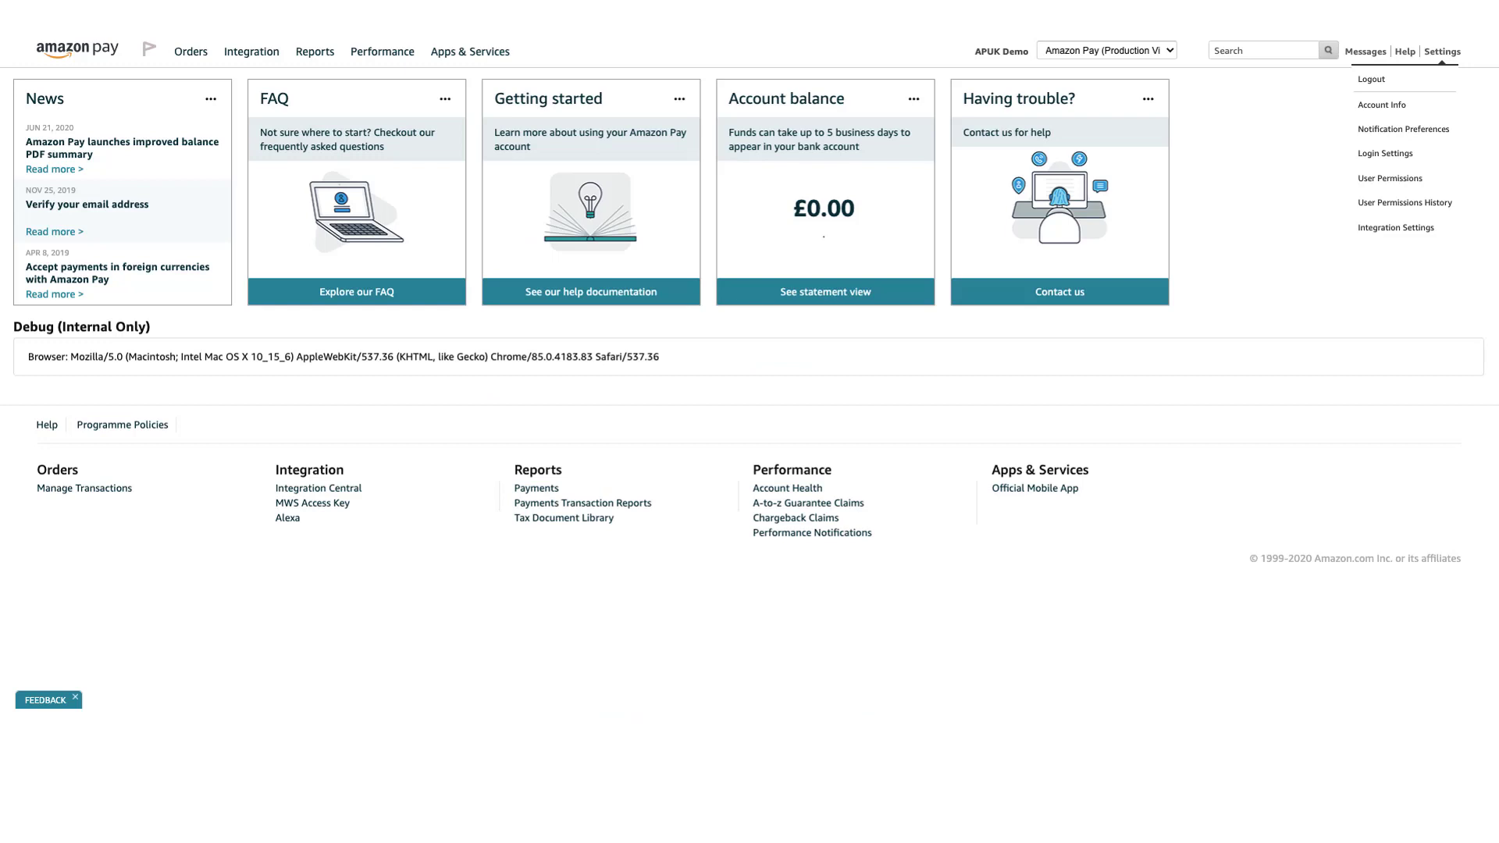
mouse_move(1378, 113)
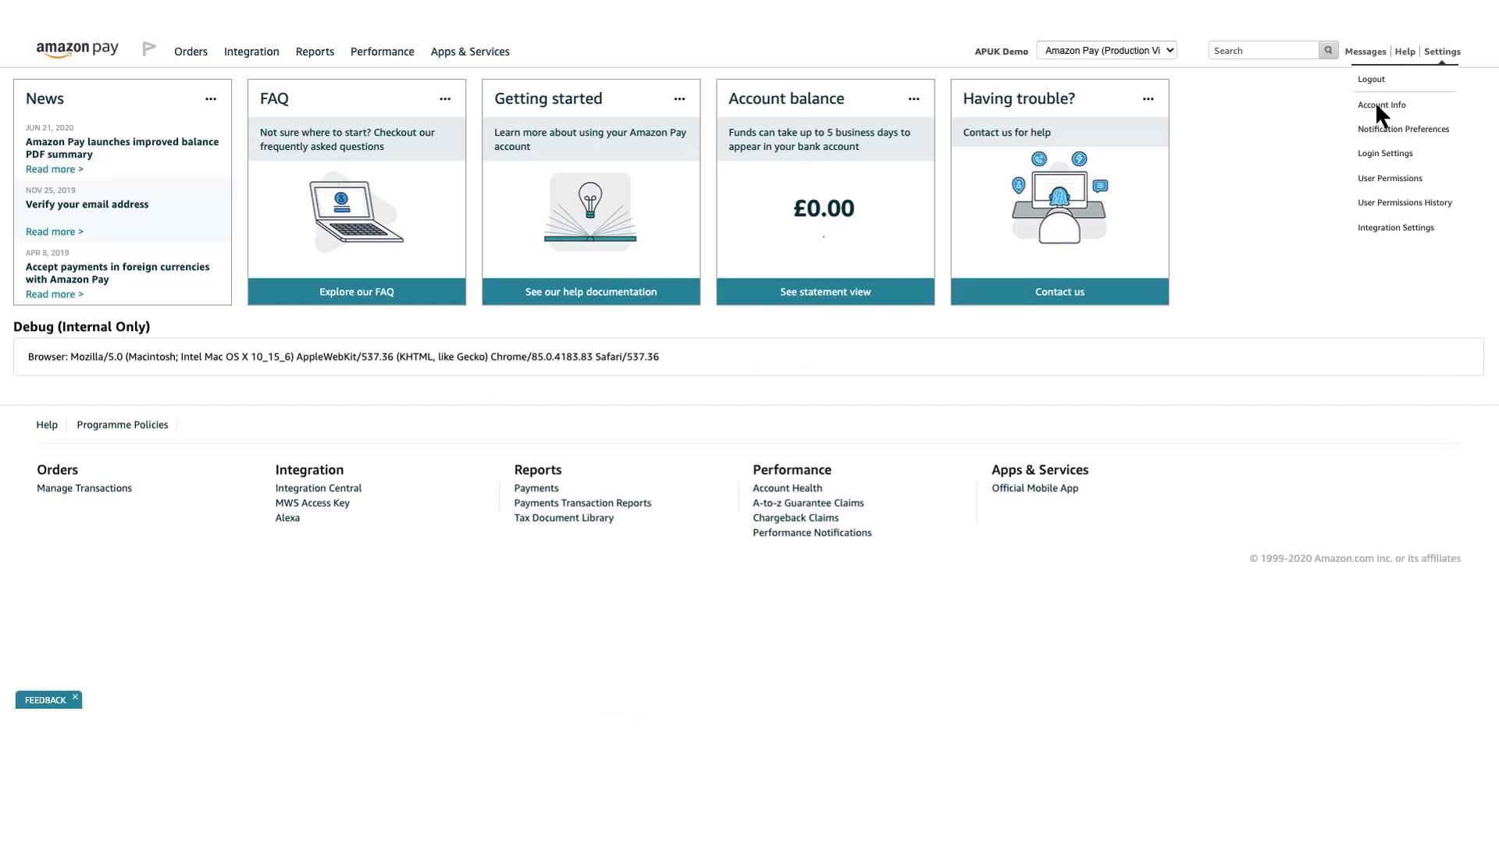
Go to Account Info and then Bank Account Information to reach the Deposit Methods page
click(1380, 104)
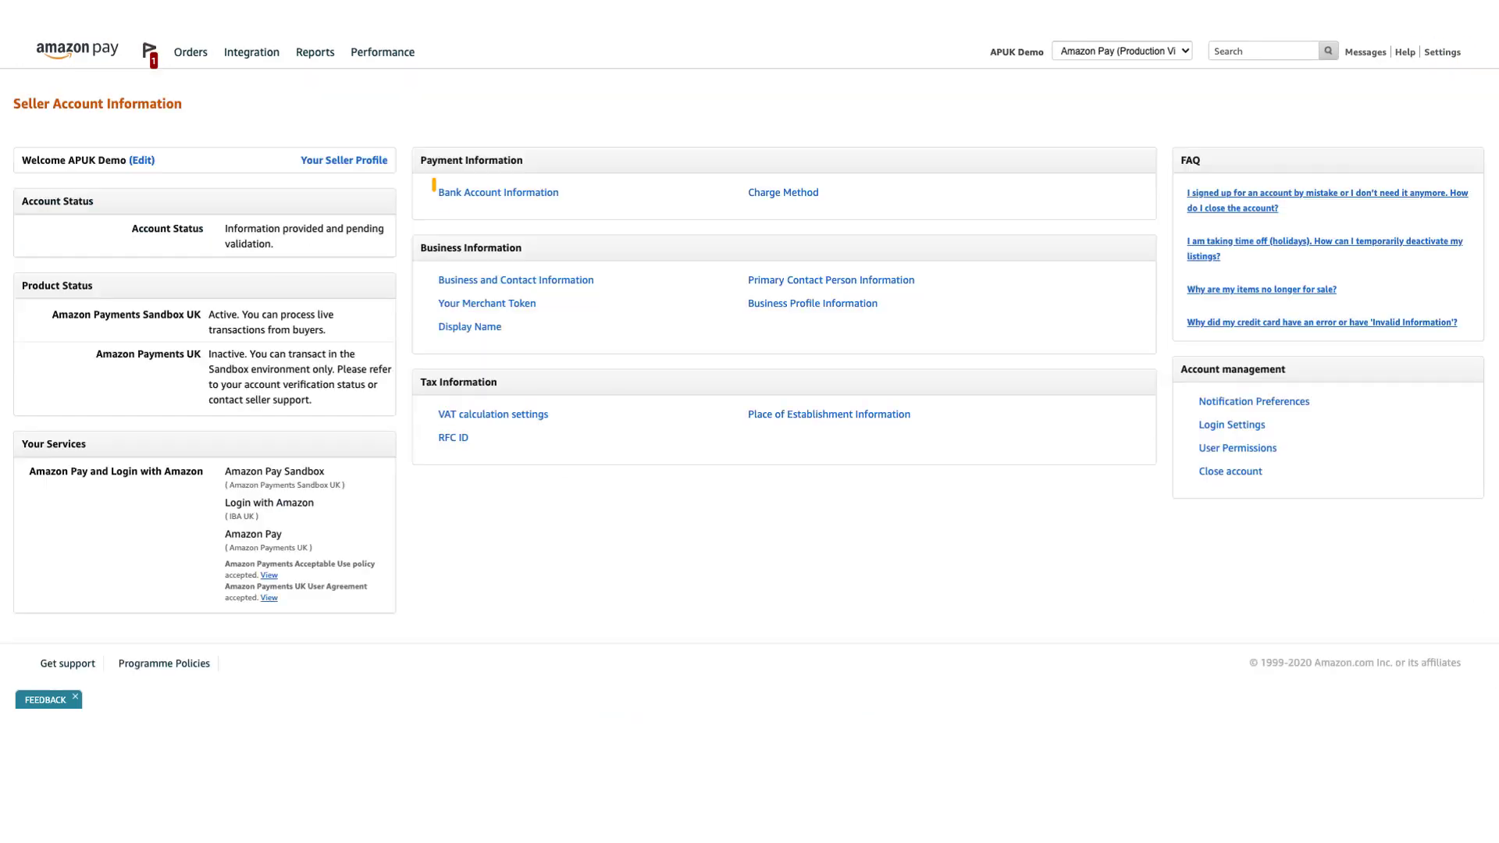
mouse_move(498, 192)
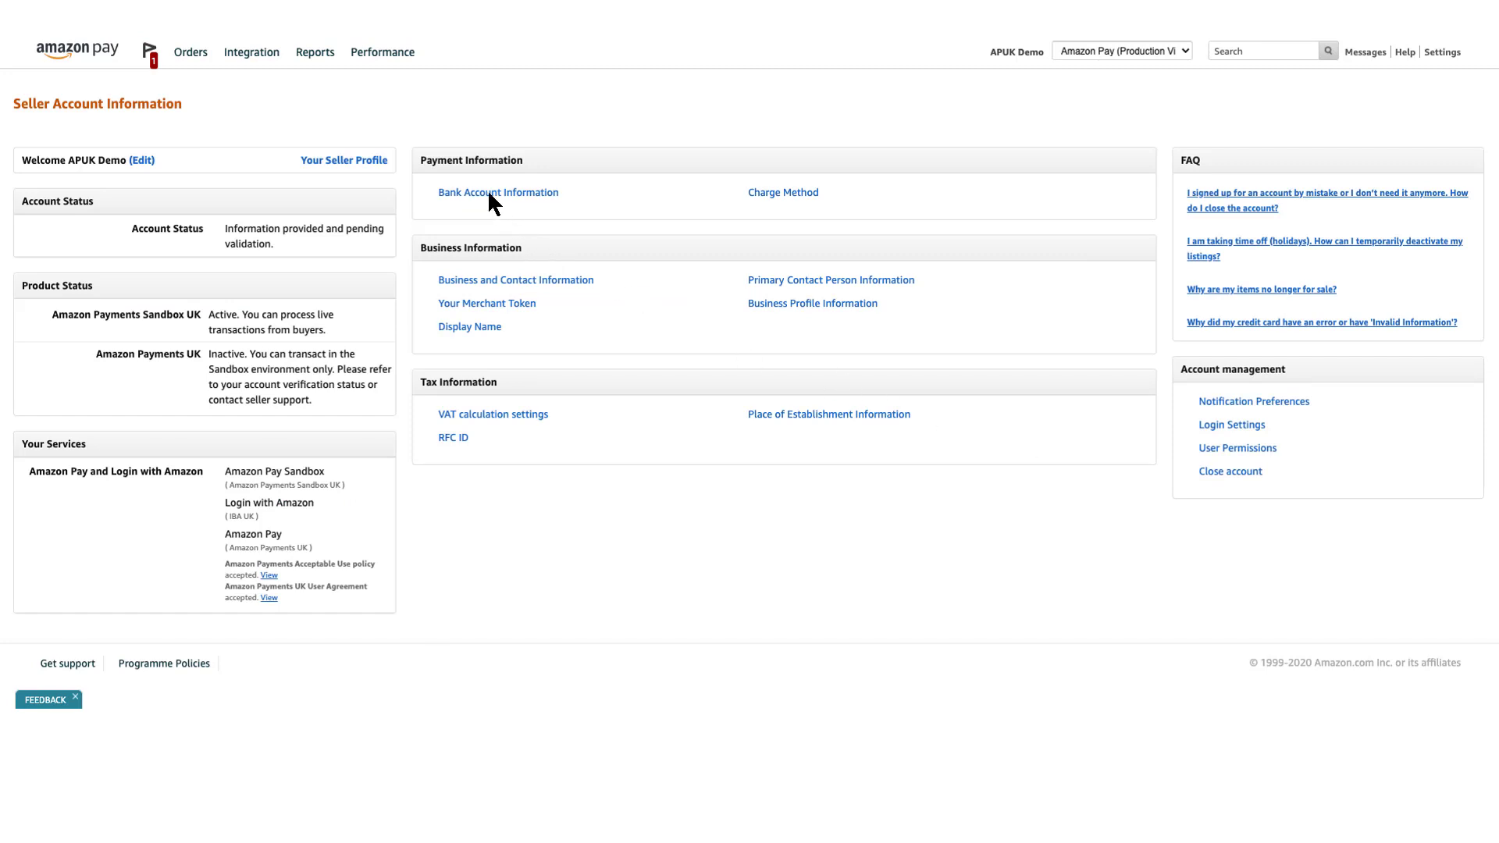
click(496, 192)
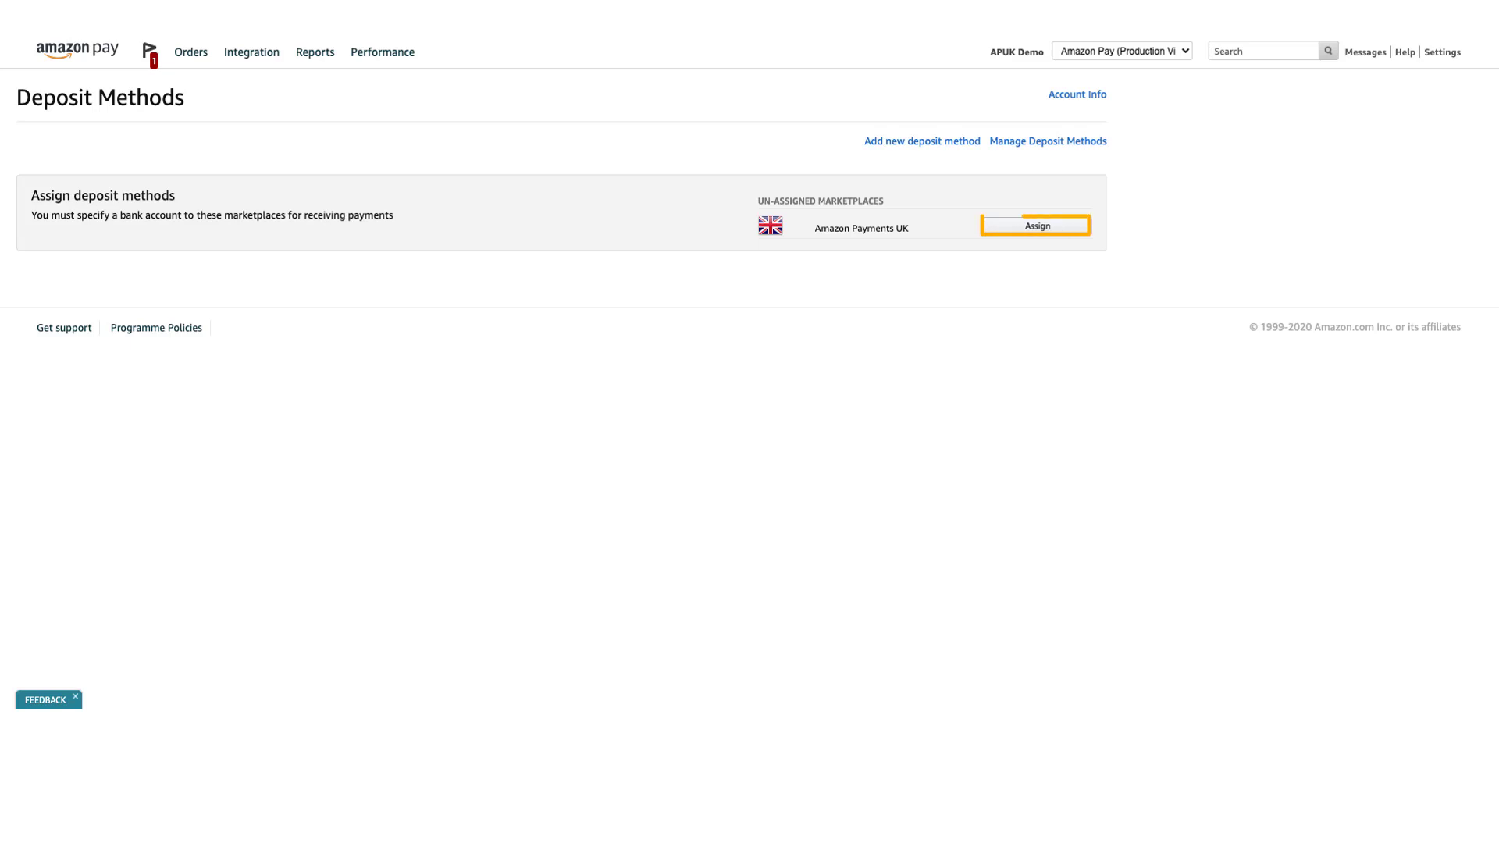
mouse_move(1103, 265)
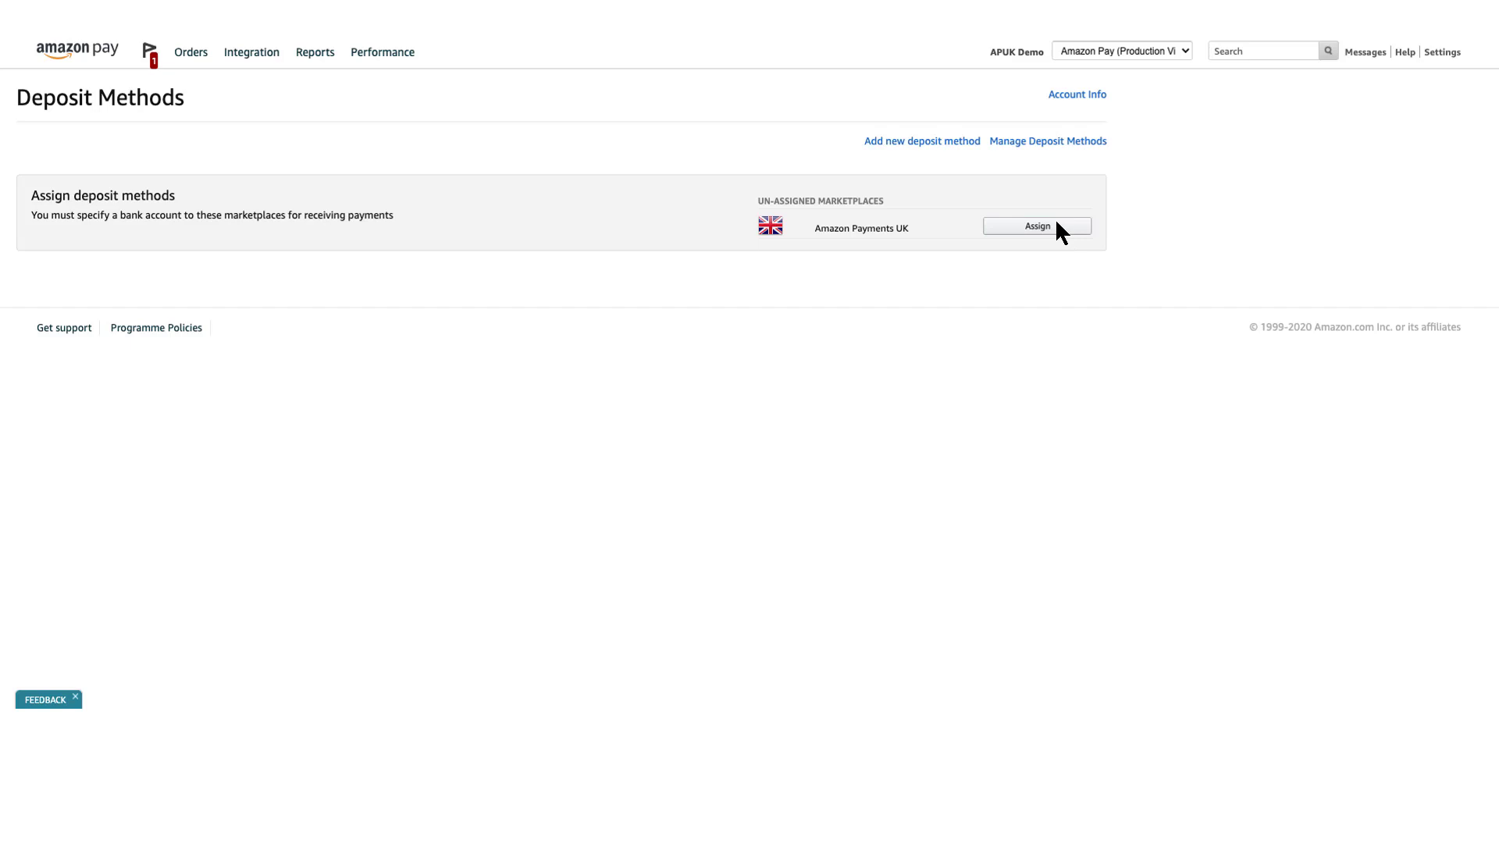
Enter the UK bank details with sort code for the account ending in 747 and set it as deposit method
click(1037, 224)
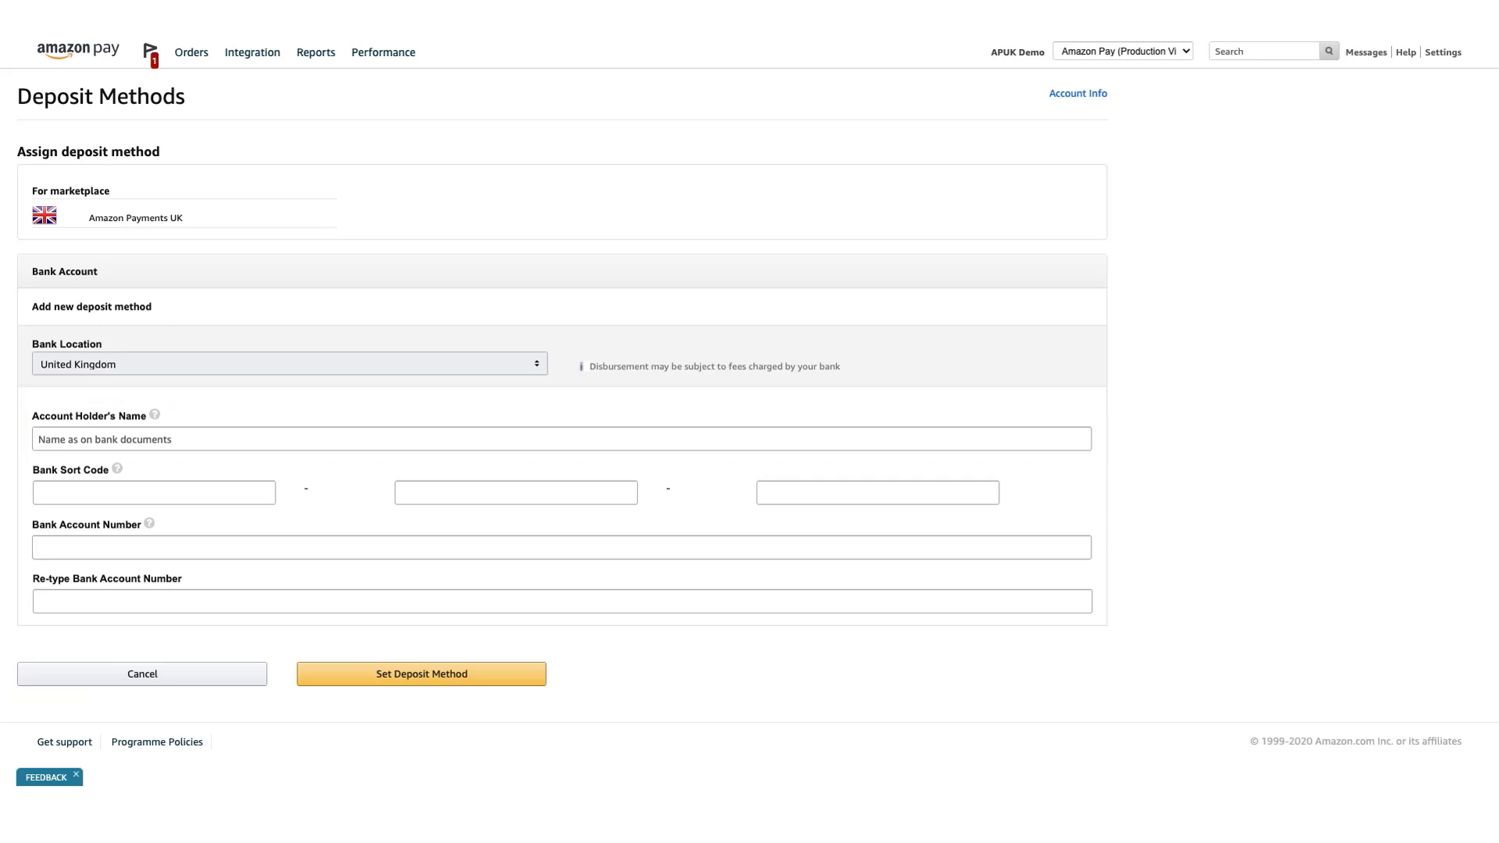
click(153, 491)
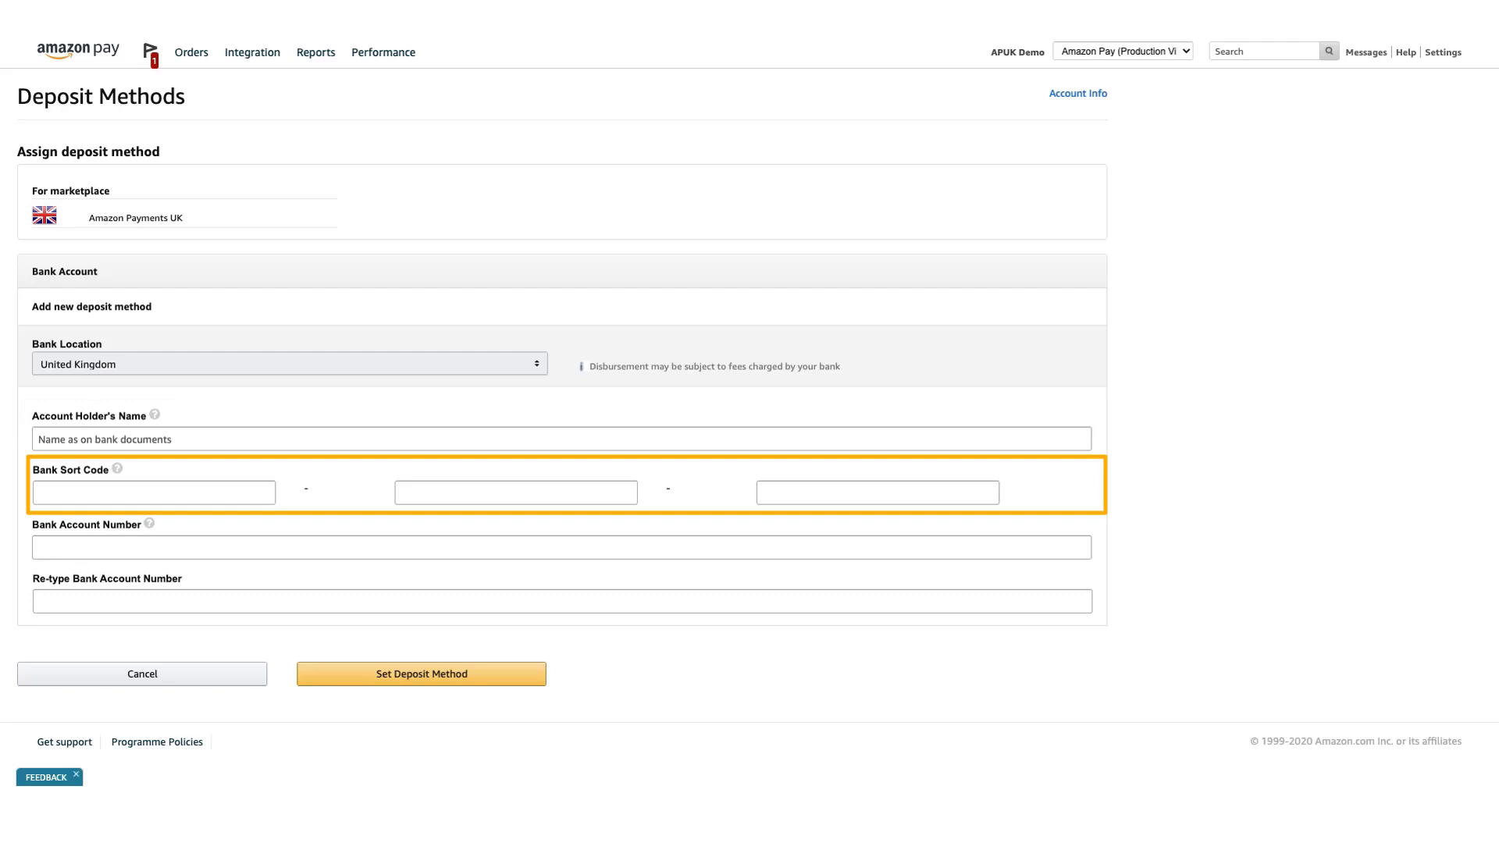
click(561, 546)
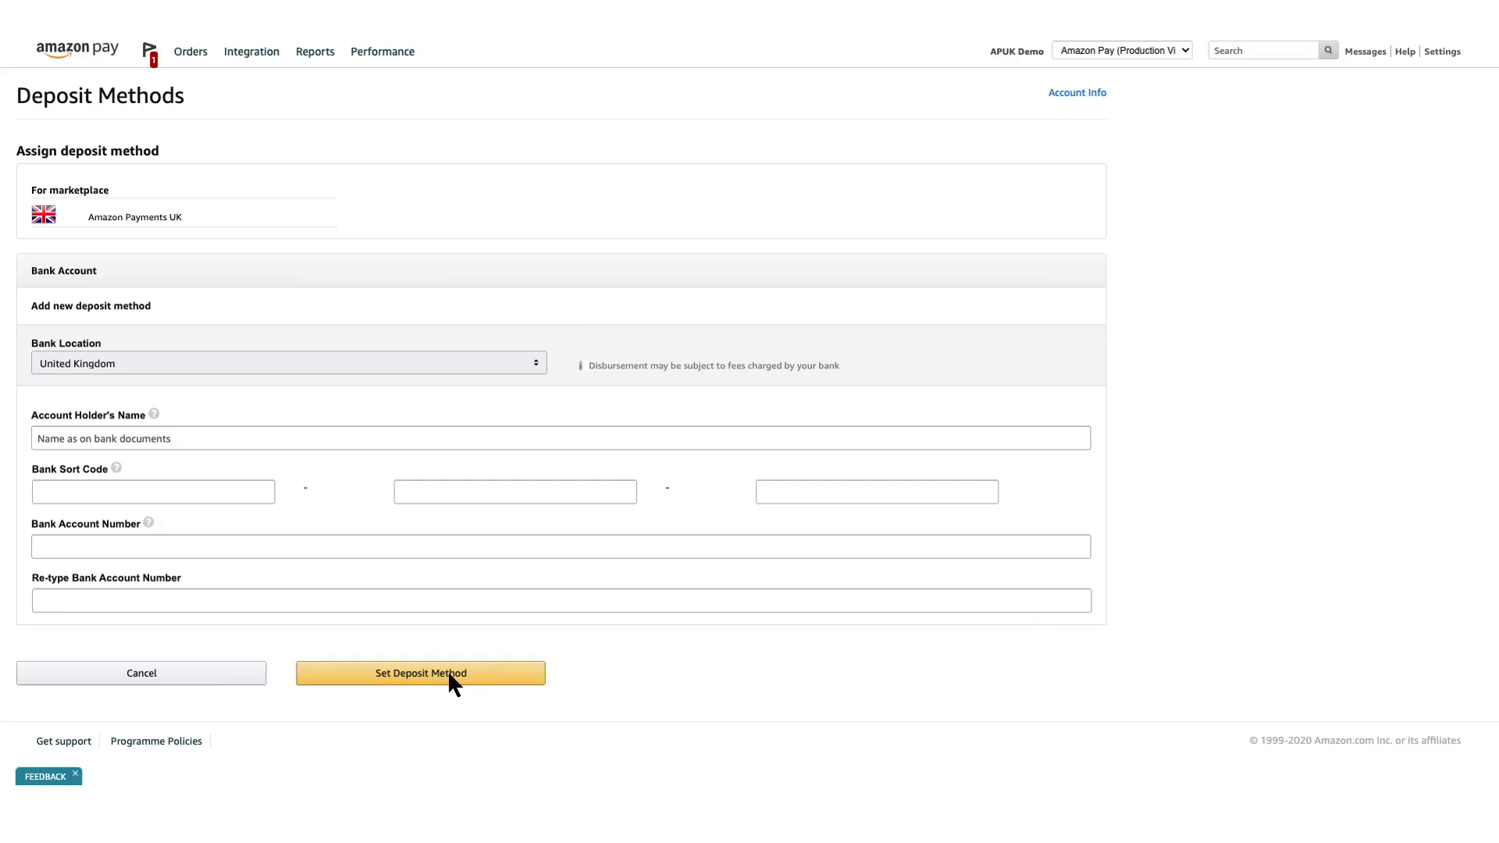
click(420, 673)
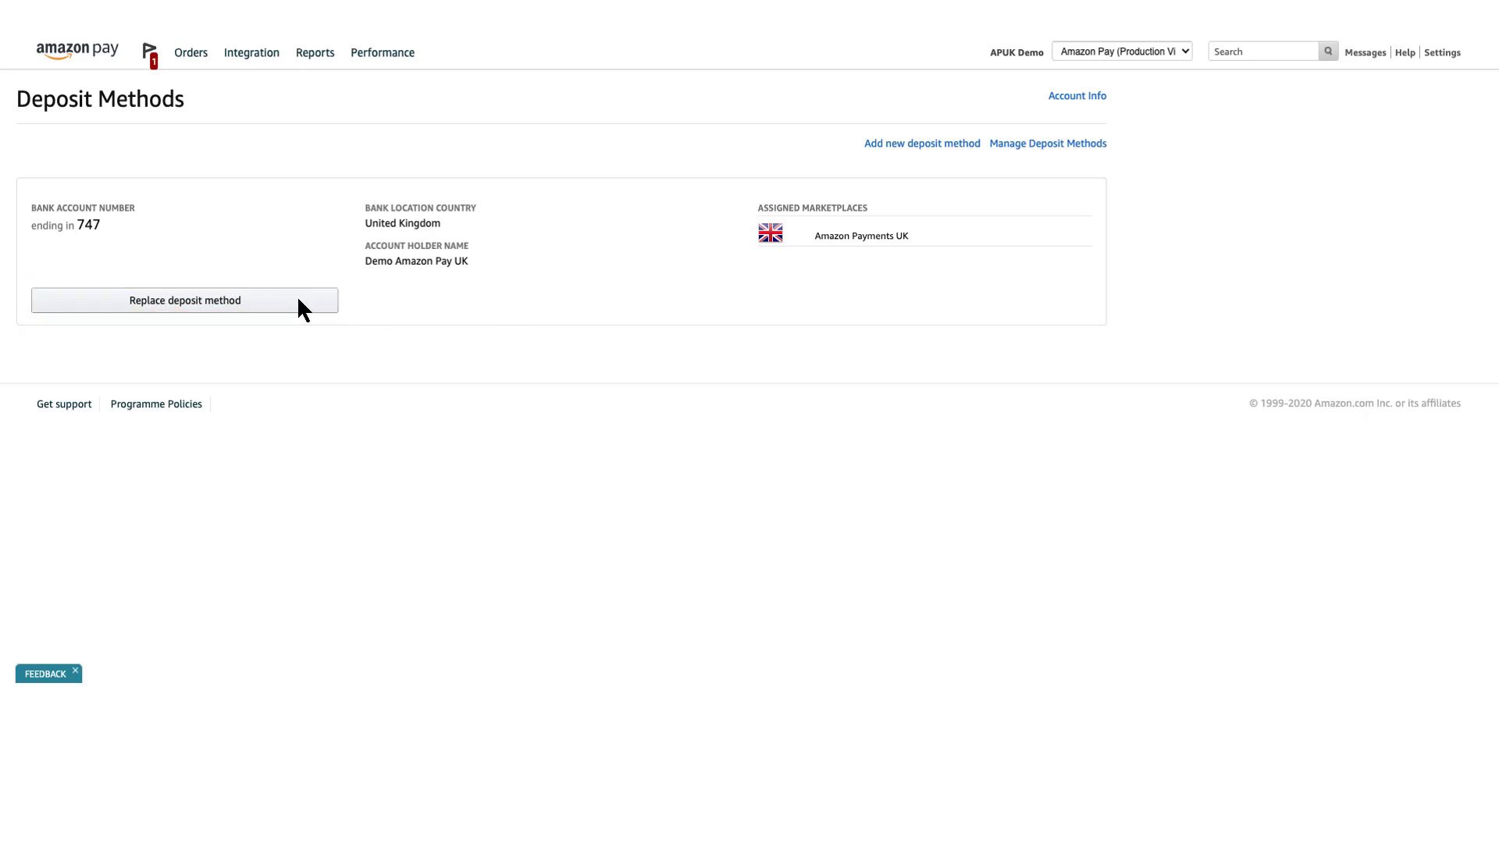
click(185, 299)
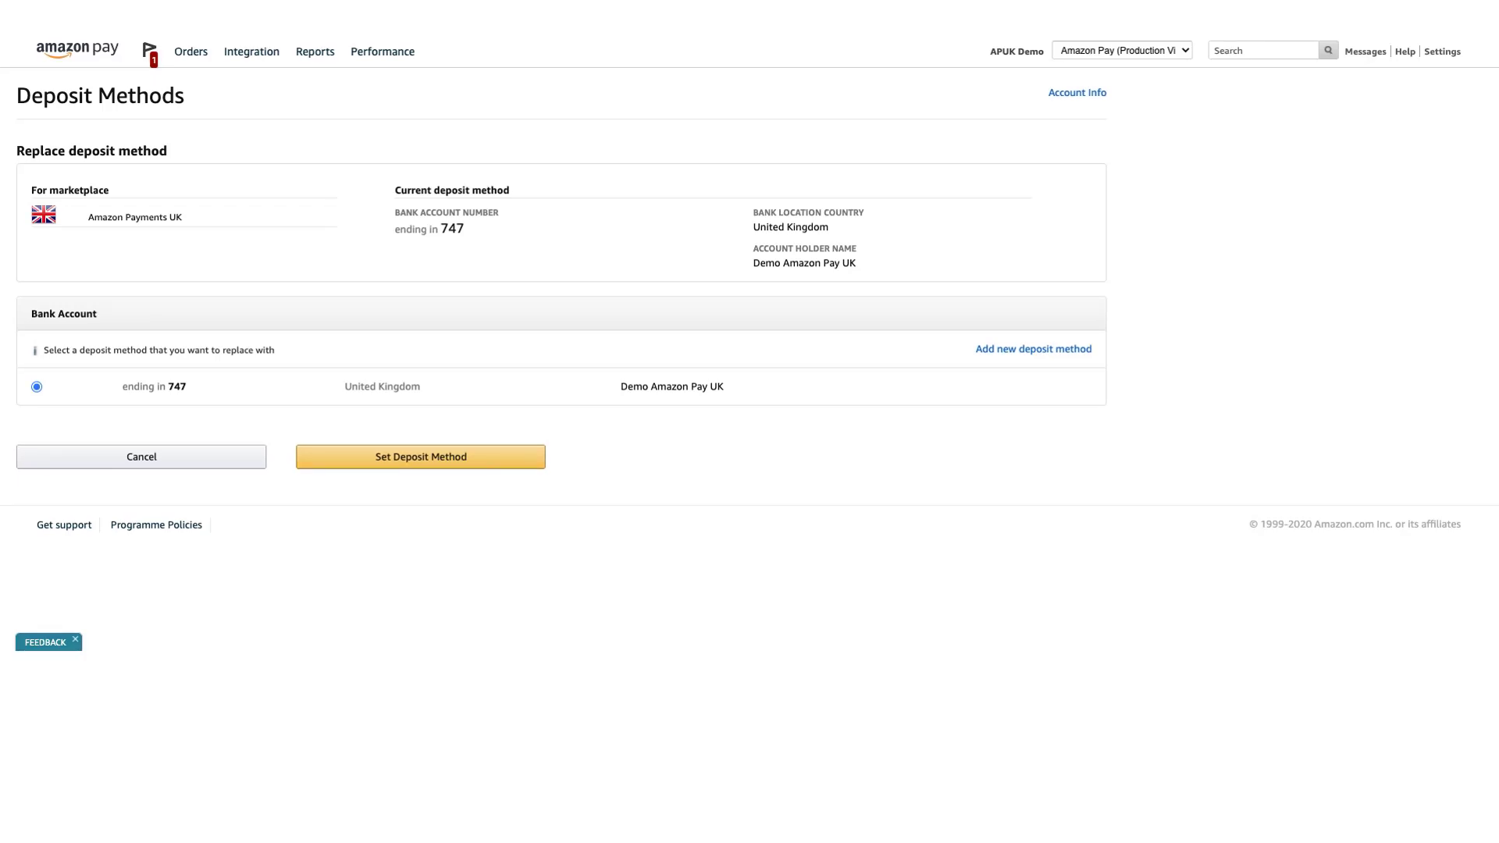
mouse_move(1034, 348)
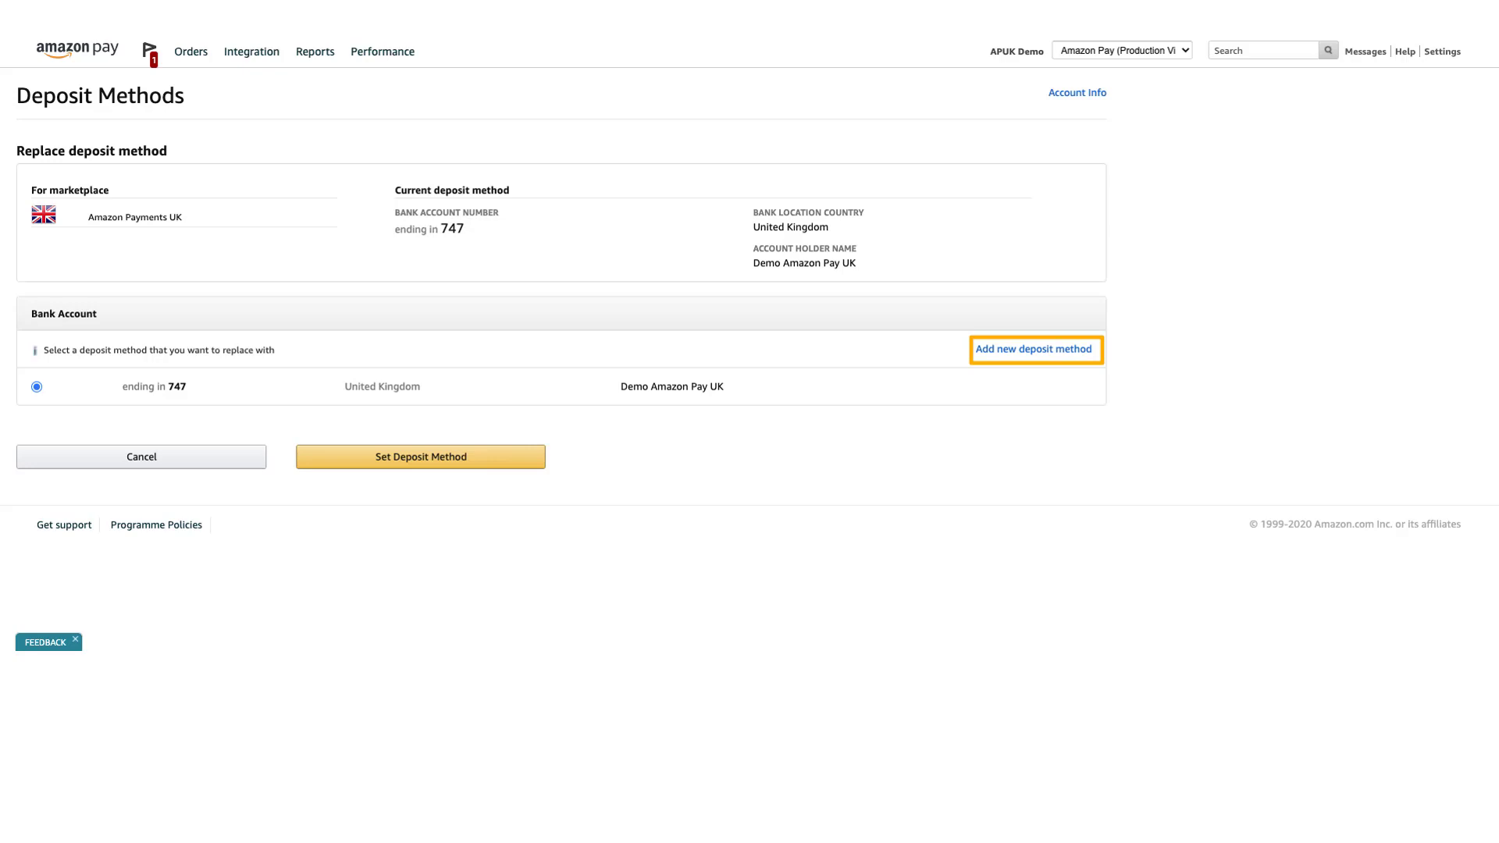
mouse_move(1032, 348)
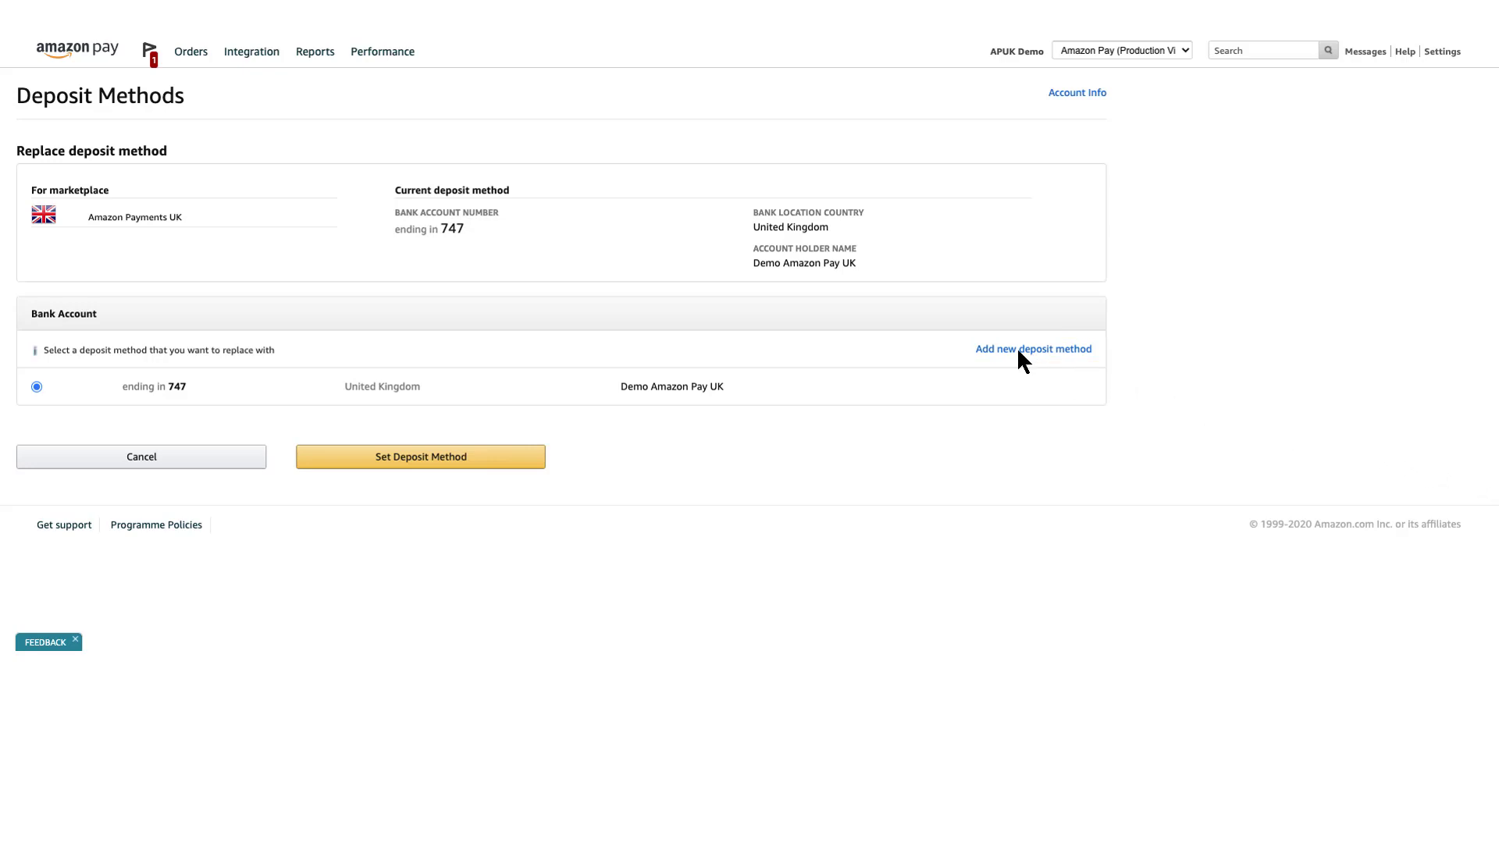
click(1031, 348)
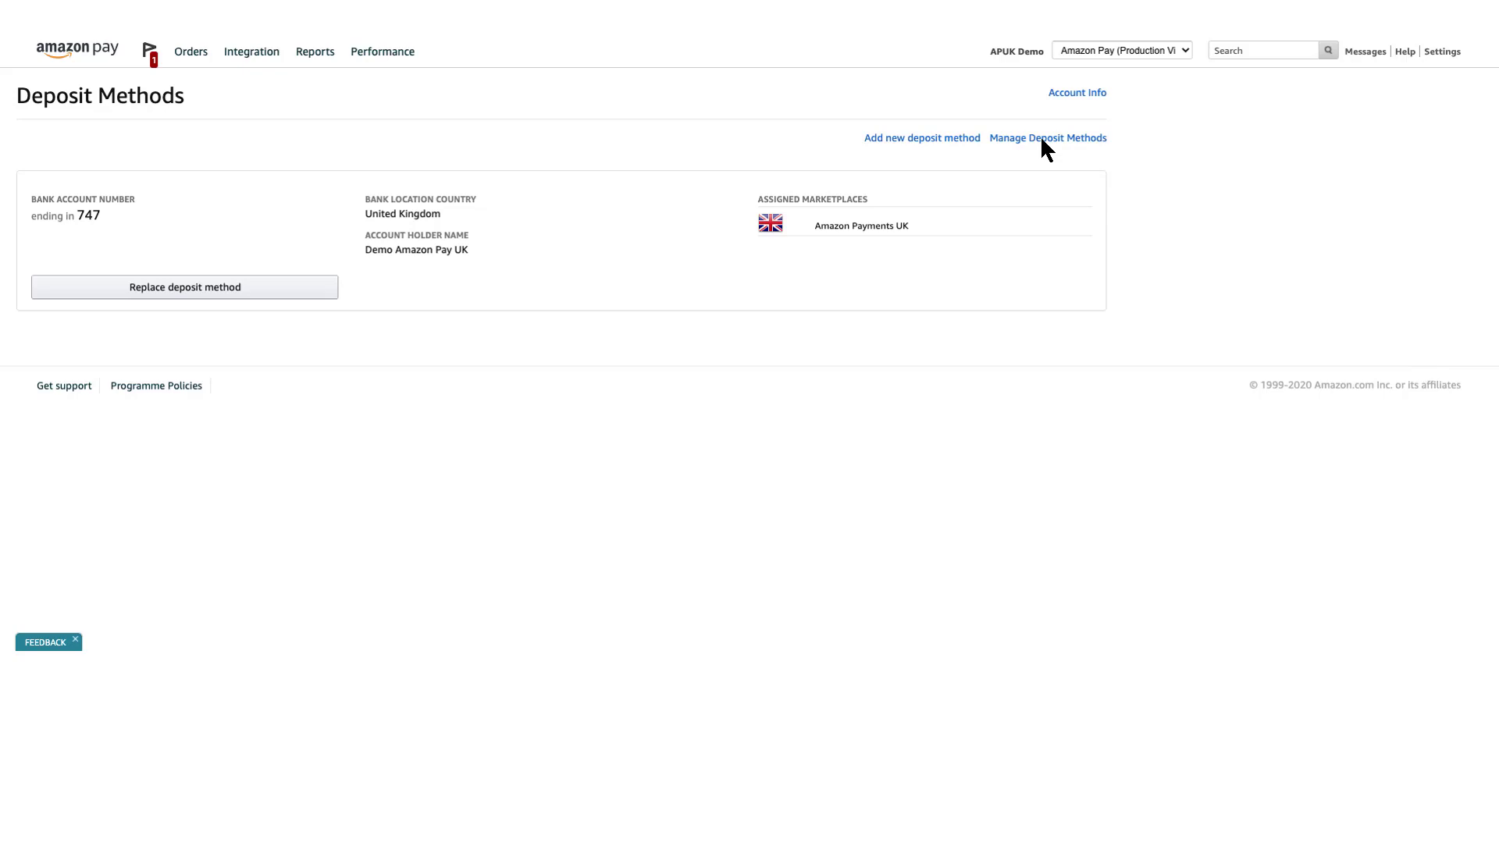
Via Manage Deposit Methods, deactivate the account ending in 747, verifying the account number and confirming
click(1046, 137)
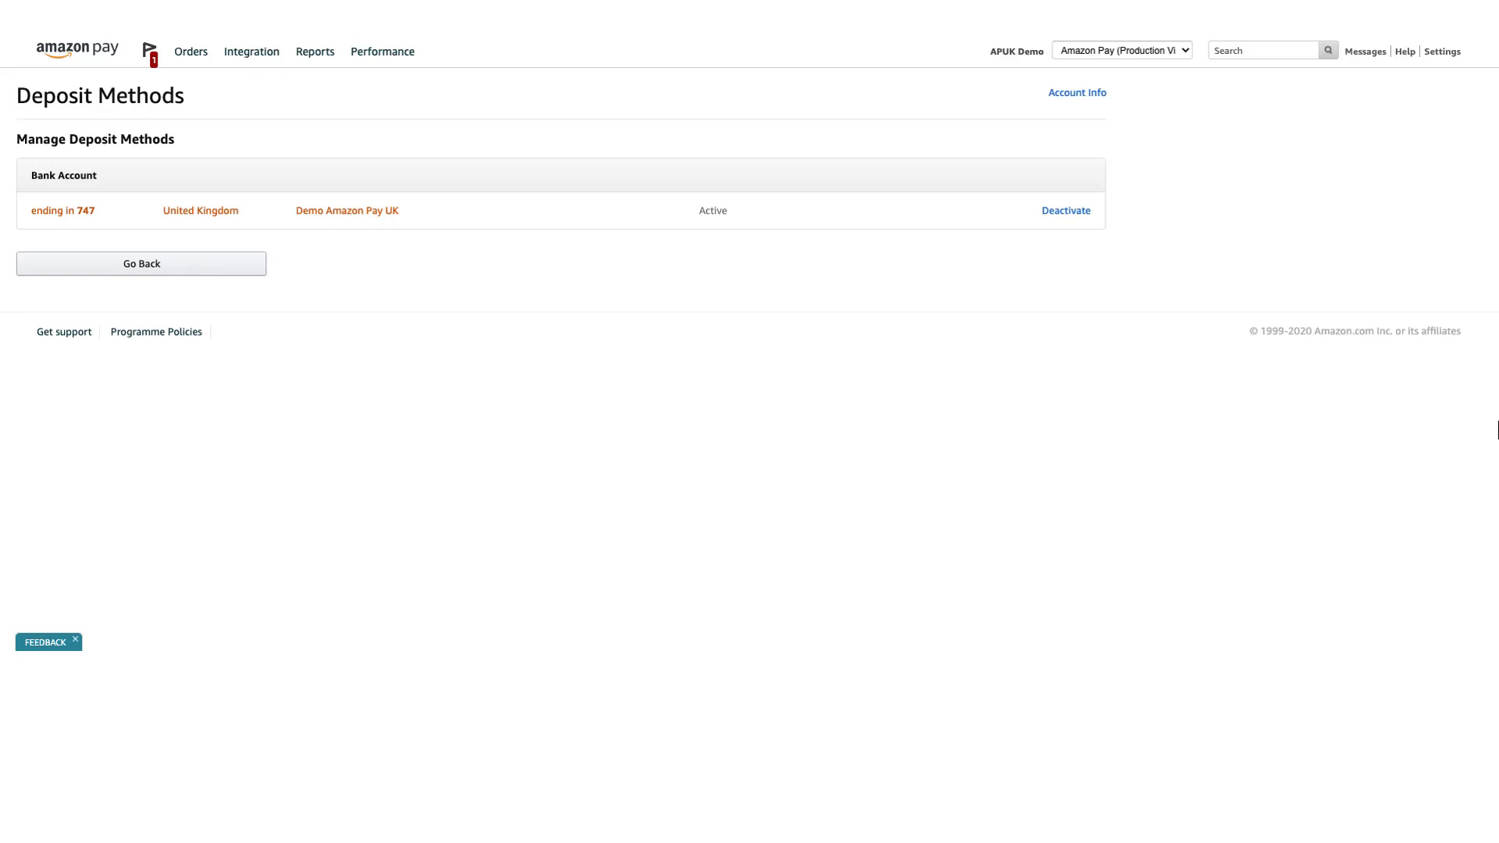
click(1066, 211)
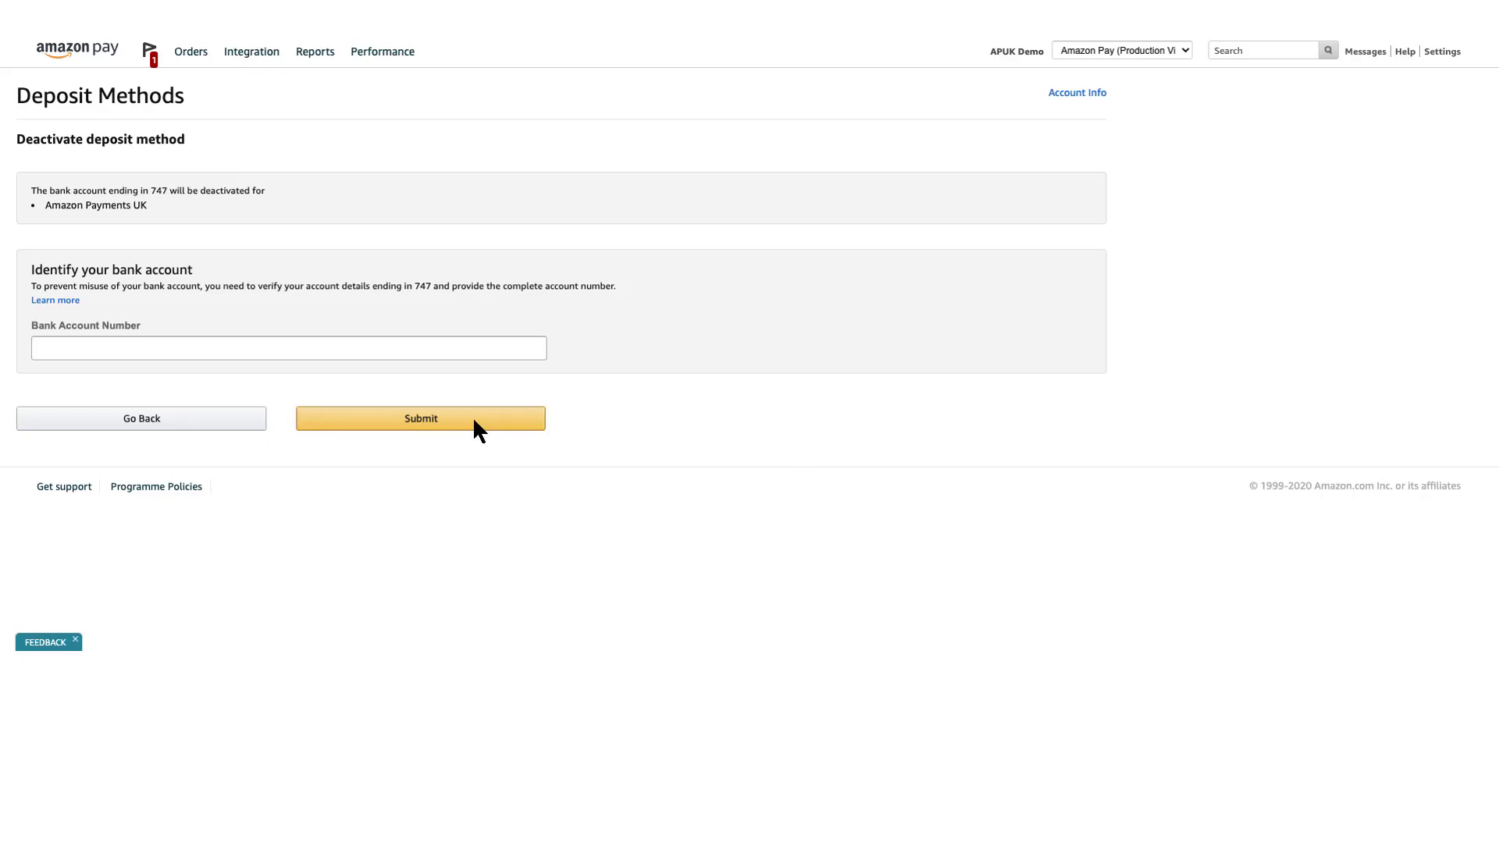
click(420, 418)
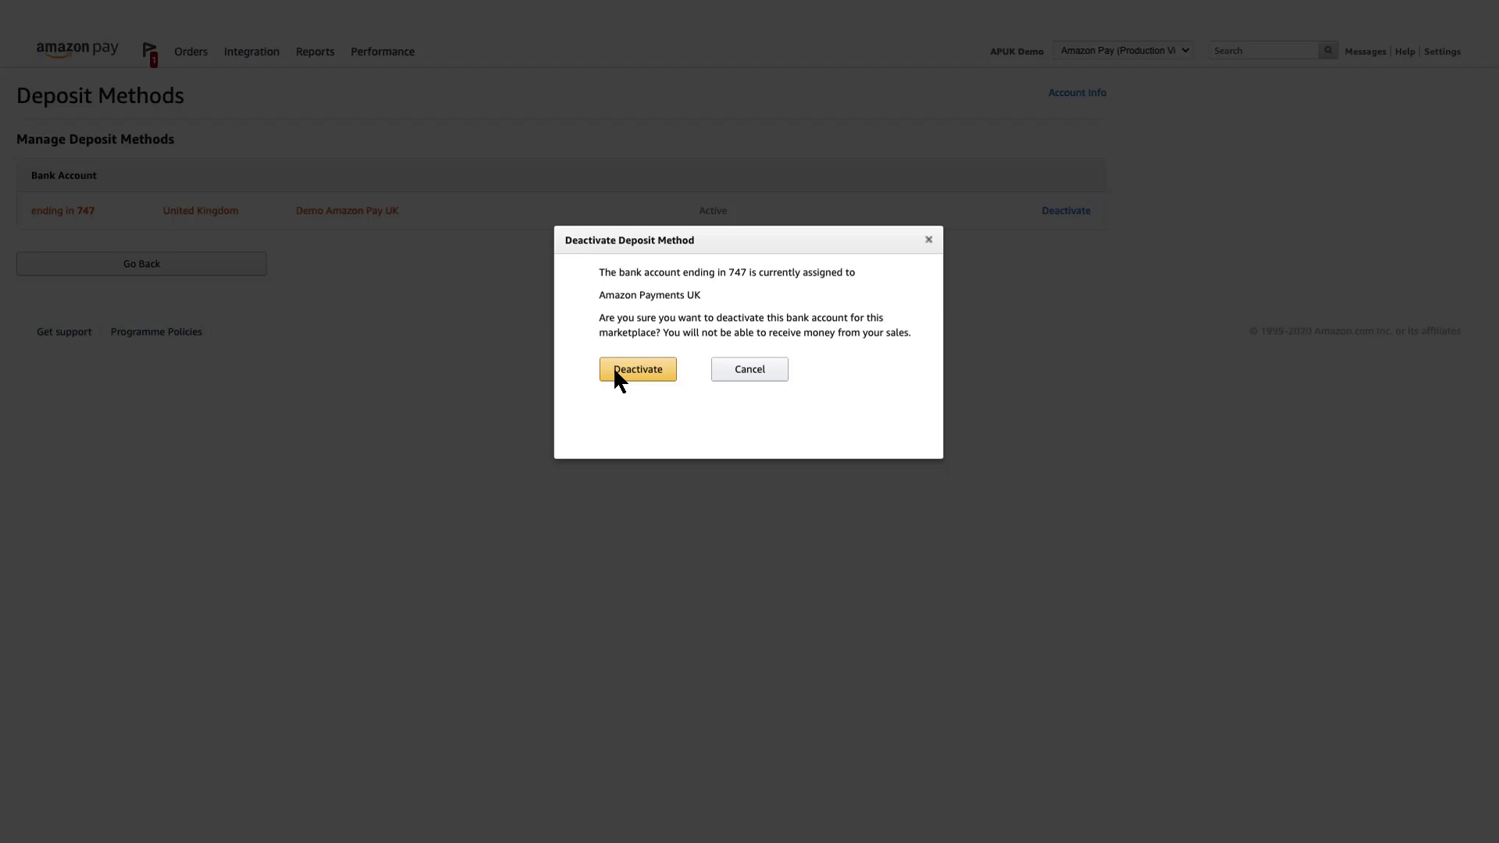
click(637, 369)
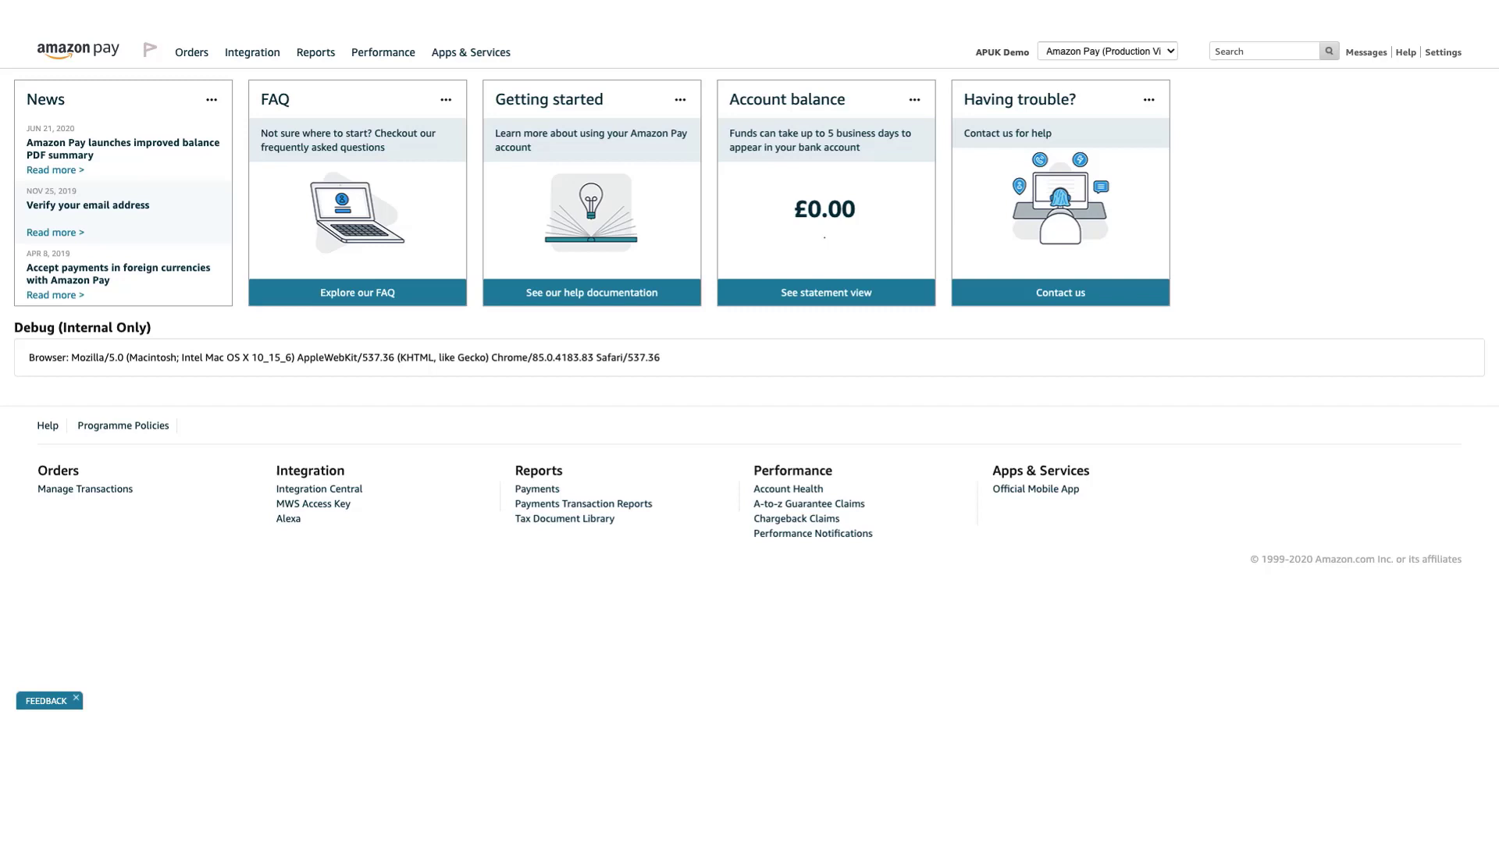